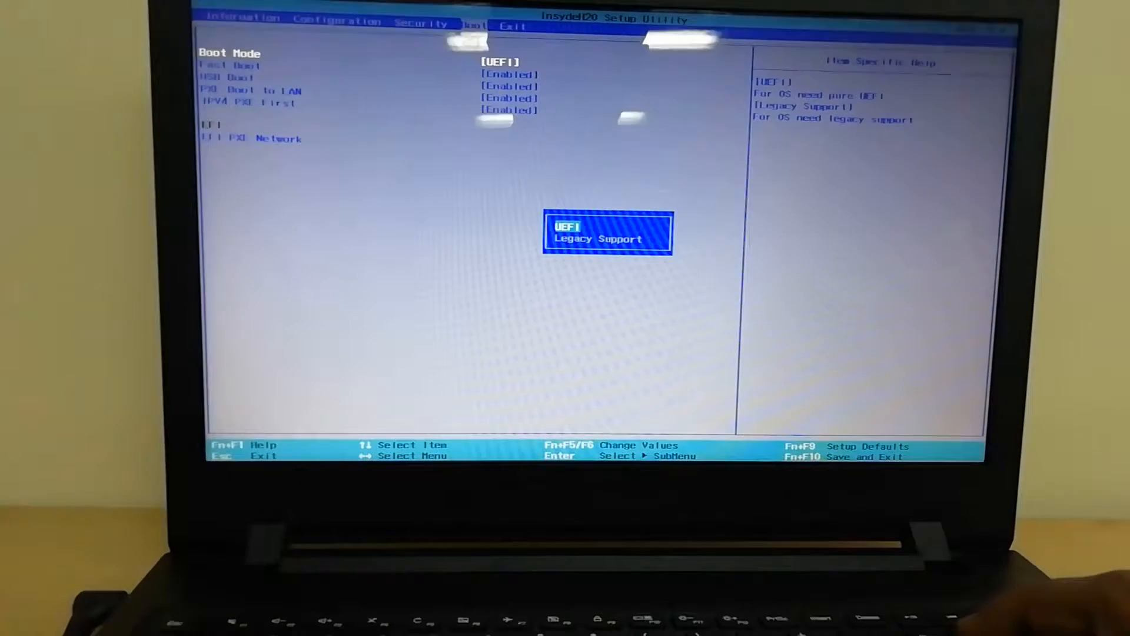
# - Highlight Legacy Support instead of UEFI in the Boot Mode options
pyautogui.press('Down')
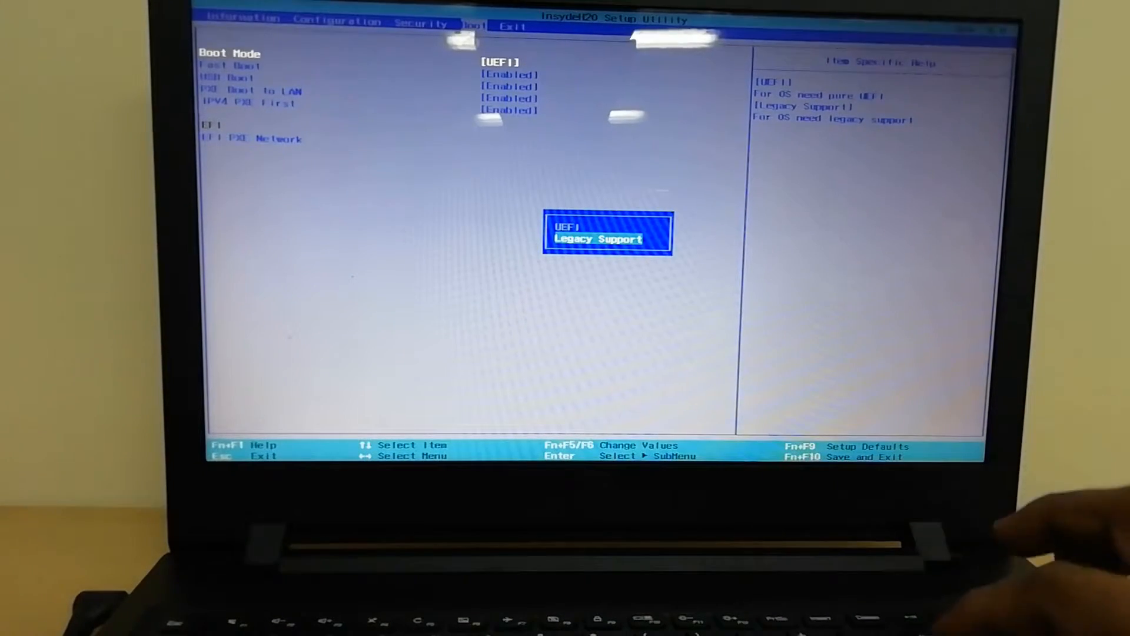